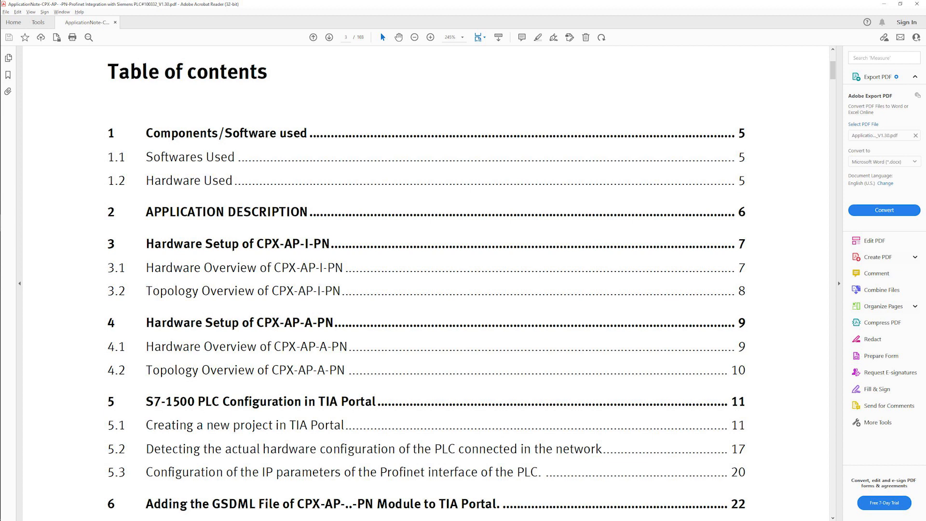
- Search CPX- and open the CPX-AP-I-PN PROFINET Interface product page
{"action": "scroll", "scroll_direction": "down", "scroll_amount": 3}
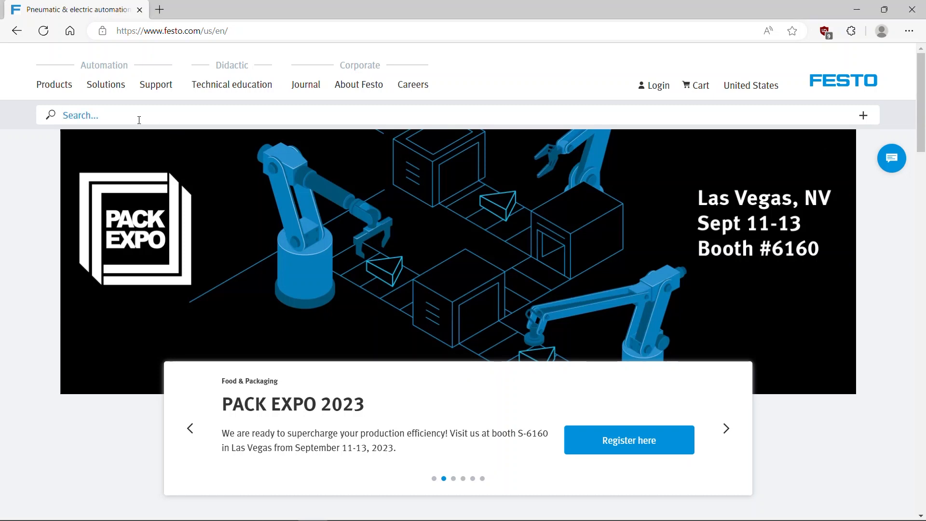
{"action": "type", "text": "CPX-AP-I-PN"}
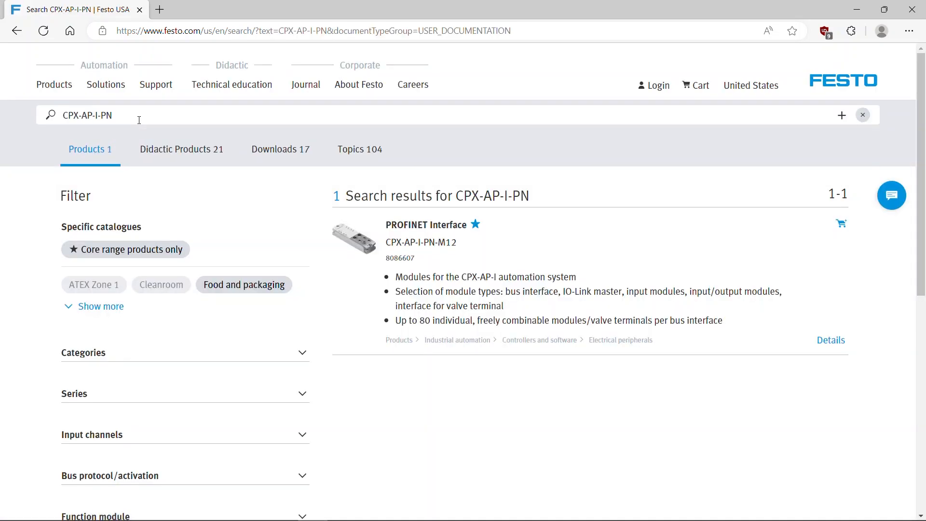
{"action": "left_click", "coordinate": [425, 224]}
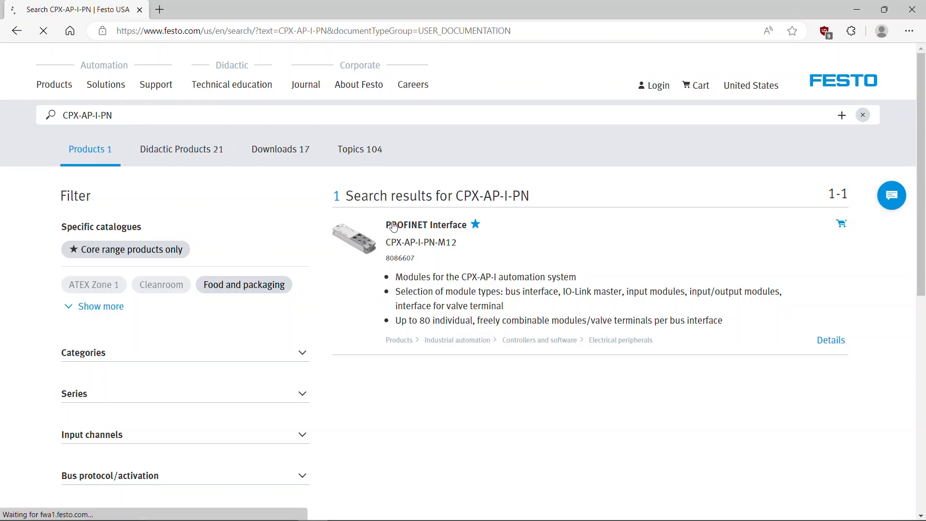
{"action": "left_click", "coordinate": [425, 224]}
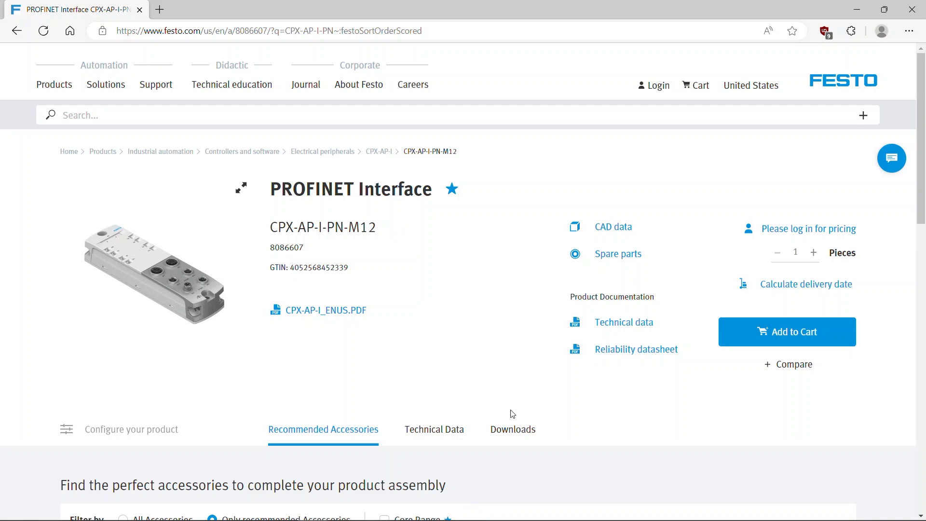
- Download the PROFINET GSDML device description file from the product's Software downloads
{"action": "left_click", "coordinate": [512, 428]}
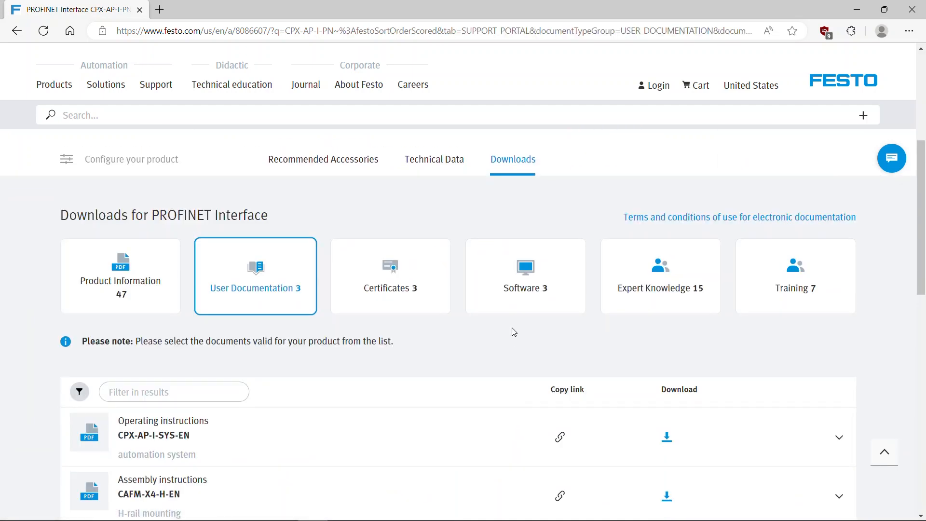
{"action": "left_click", "coordinate": [525, 276]}
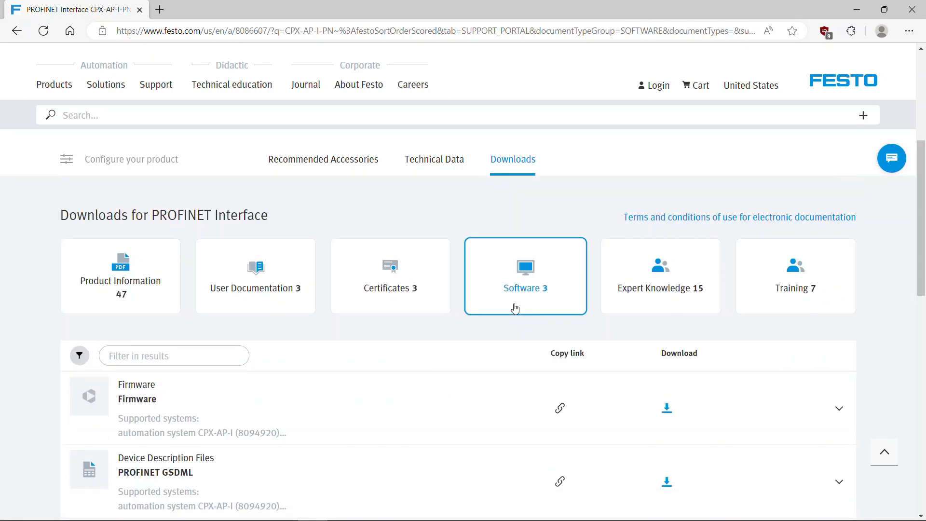
{"action": "mouse_move", "coordinate": [665, 483]}
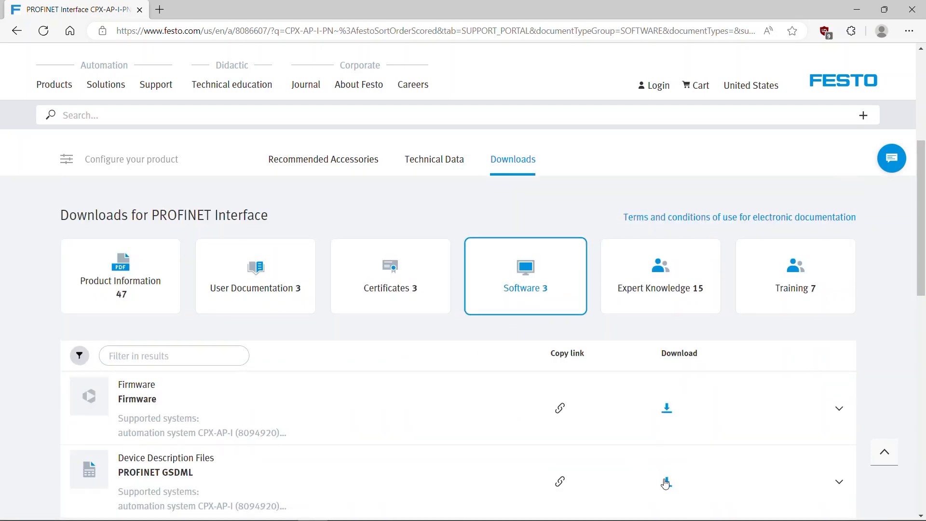
{"action": "left_click", "coordinate": [666, 482]}
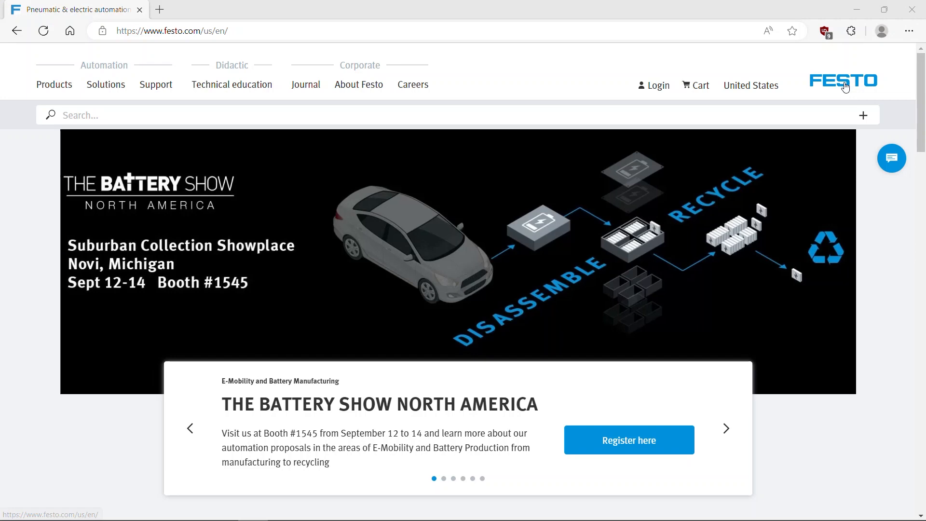
- Search CPX-AP-I-PN again from the homepage and open the PROFINET Interface product page
{"action": "left_click", "coordinate": [725, 429]}
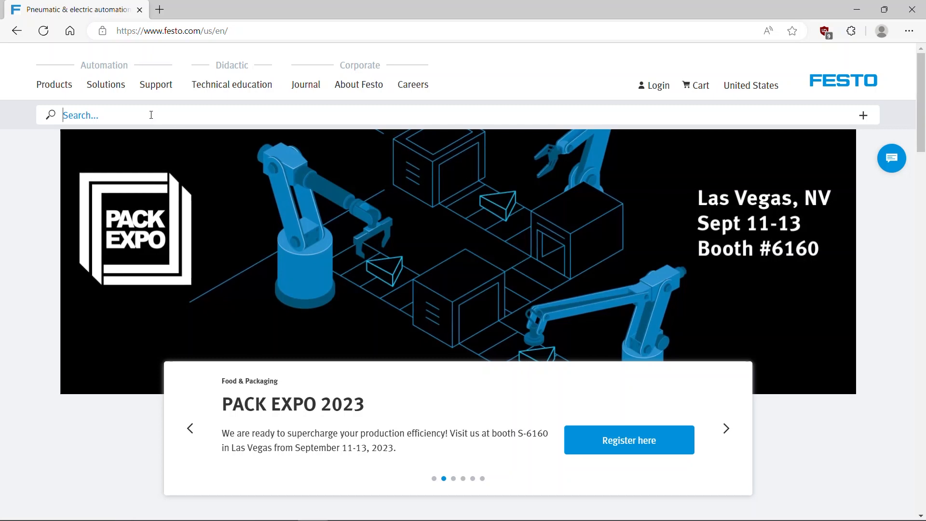
{"action": "type", "text": "CPX"}
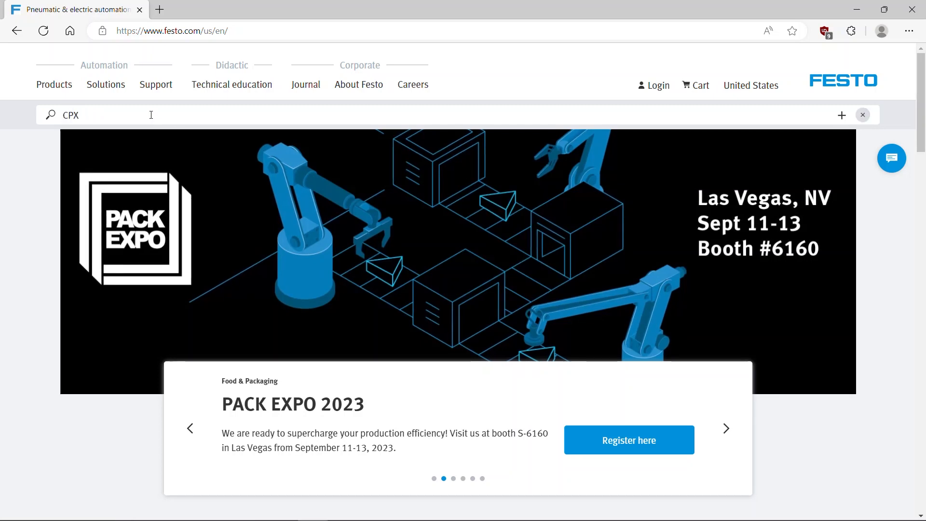
{"action": "type", "text": "-AP-I-P"}
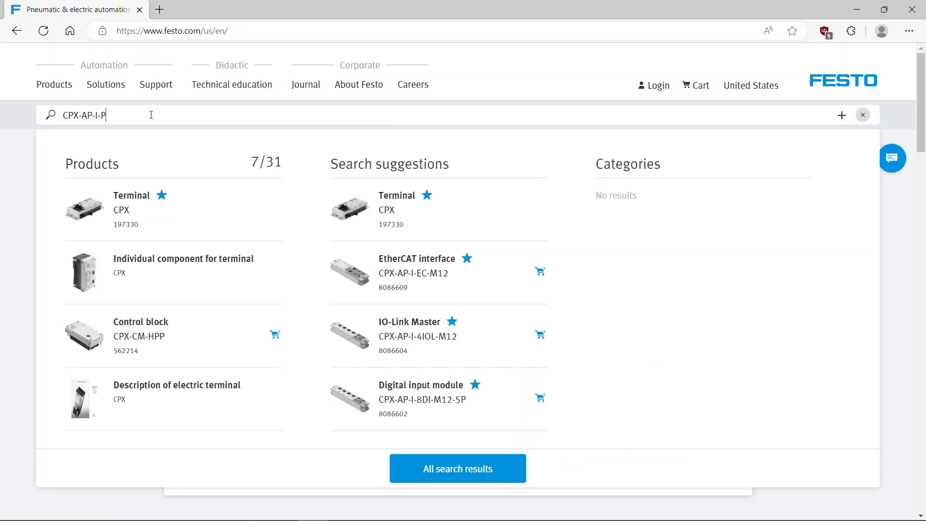
{"action": "type", "text": "N"}
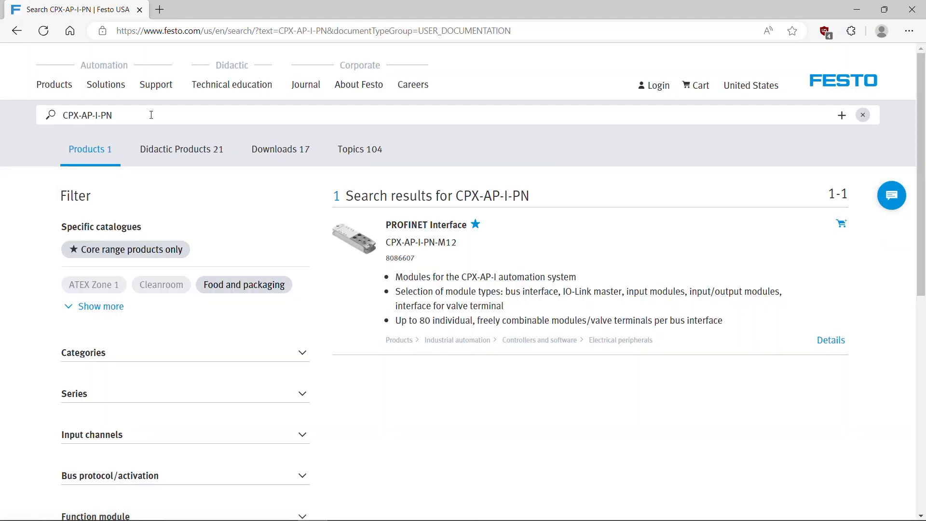
{"action": "left_click", "coordinate": [425, 225]}
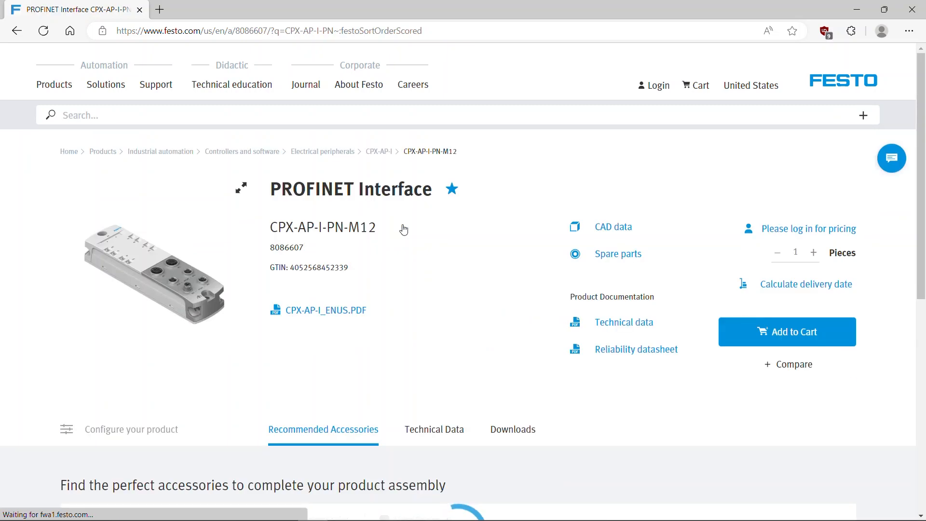
{"action": "mouse_move", "coordinate": [489, 408]}
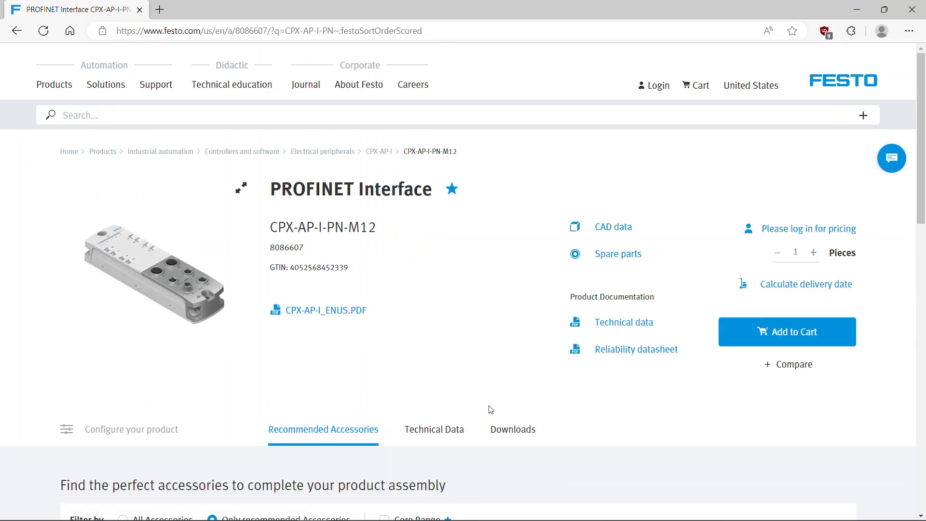
- Download the Profinet Integration with Siemens PLC application note from Expert Knowledge
{"action": "left_click", "coordinate": [512, 428]}
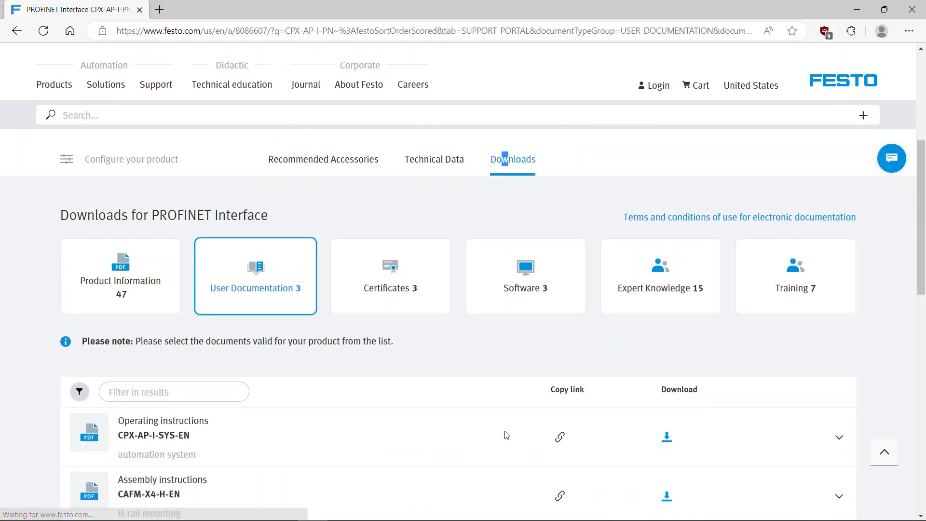
{"action": "left_click", "coordinate": [660, 276]}
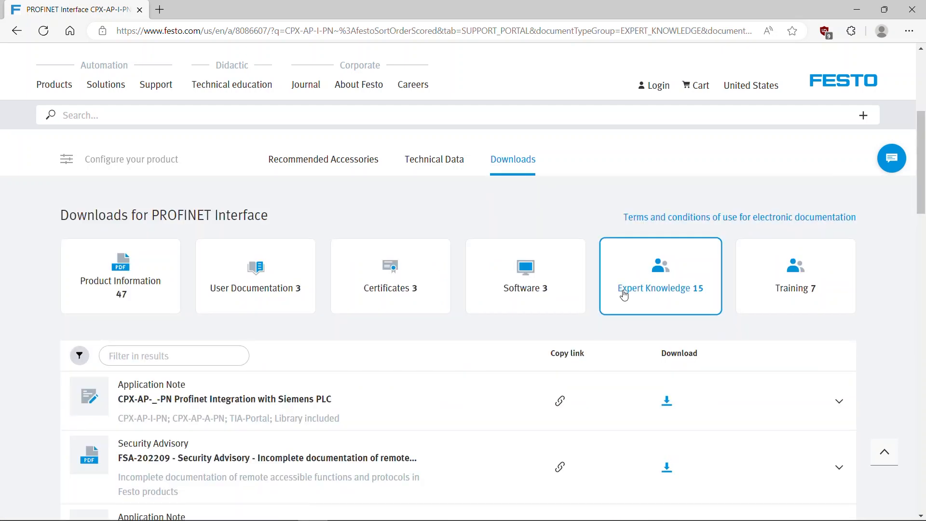
{"action": "mouse_move", "coordinate": [667, 400]}
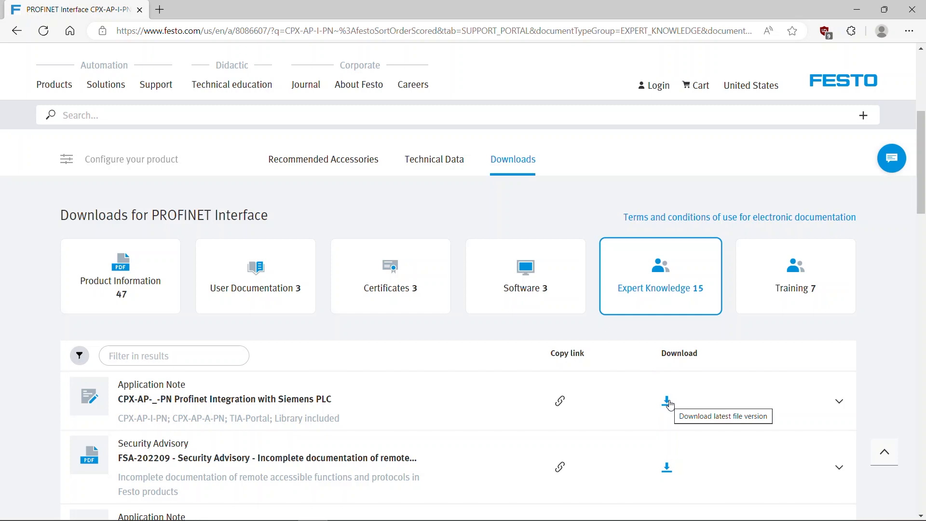
{"action": "left_click", "coordinate": [666, 401]}
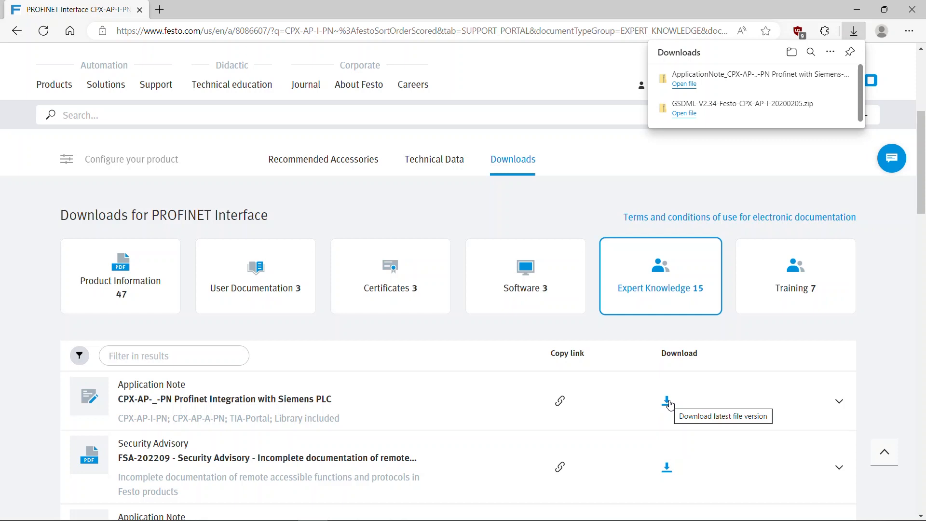
{"action": "mouse_move", "coordinate": [814, 78]}
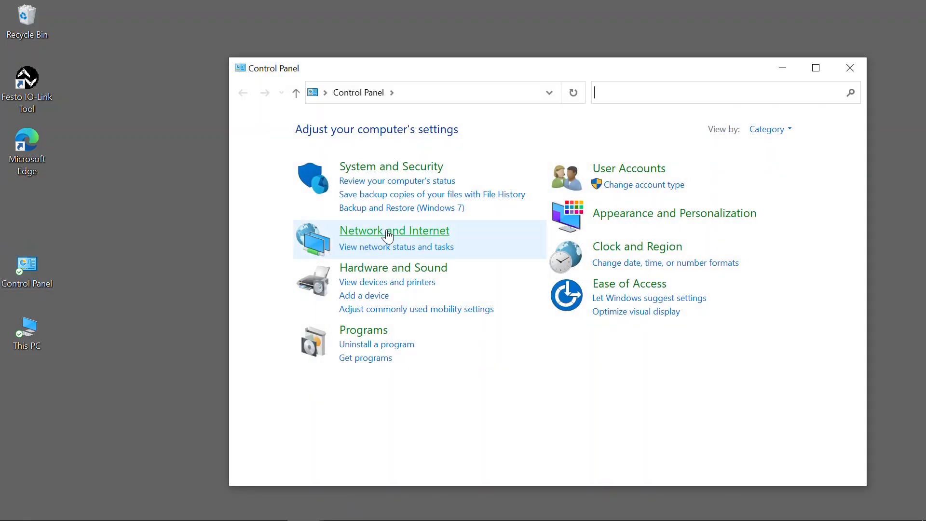
- Open the Ethernet 6 connection status via Network and Sharing Center
{"action": "left_click", "coordinate": [393, 231]}
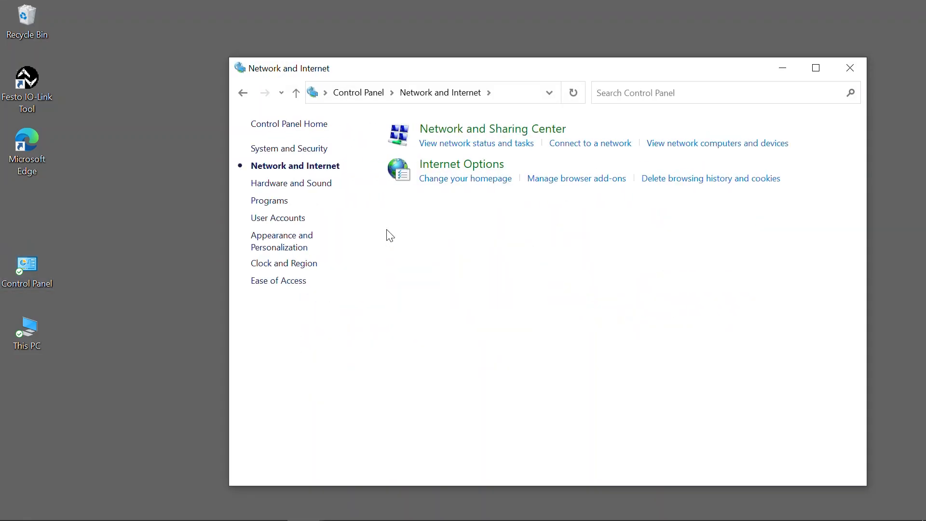
{"action": "mouse_move", "coordinate": [451, 146]}
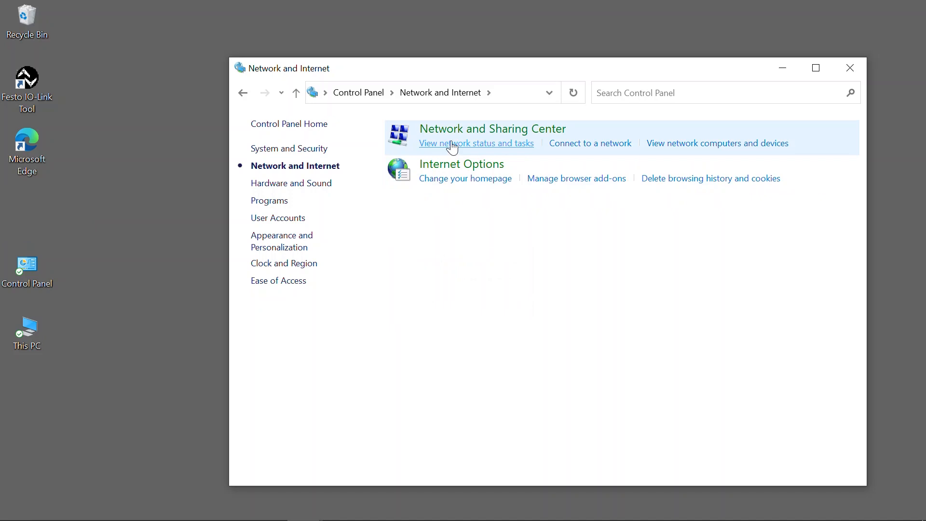
{"action": "left_click", "coordinate": [475, 143]}
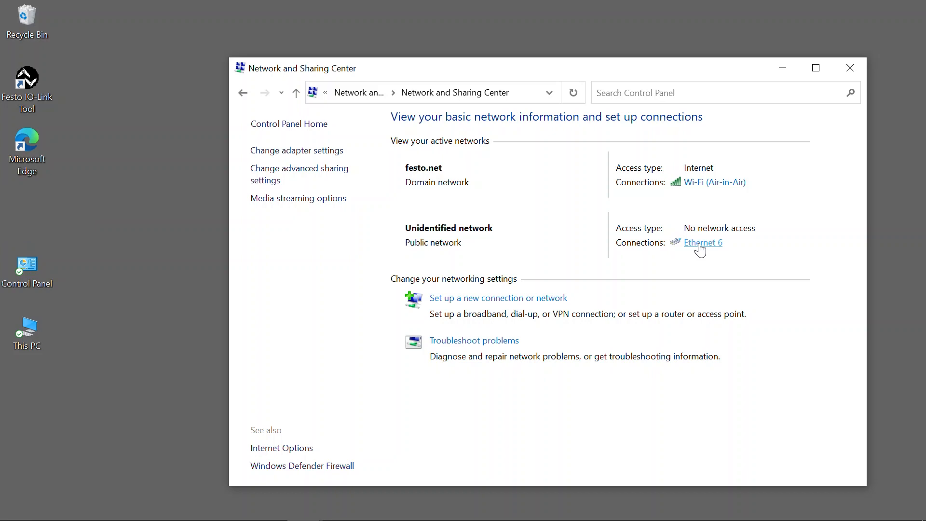
{"action": "left_click", "coordinate": [702, 242]}
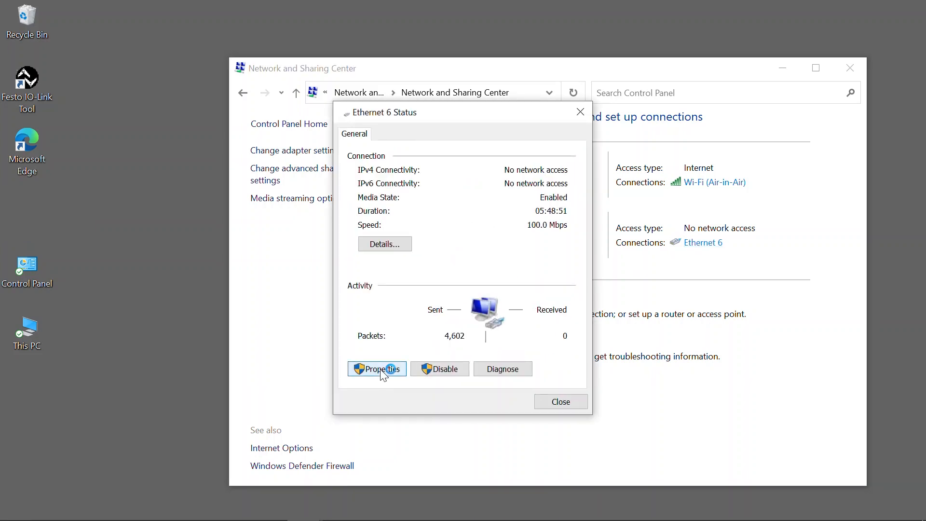
- Set Ethernet 6 to static IPv4 address 192.168.0.50 with subnet mask 255.255.255.0 and apply
{"action": "left_click", "coordinate": [376, 368]}
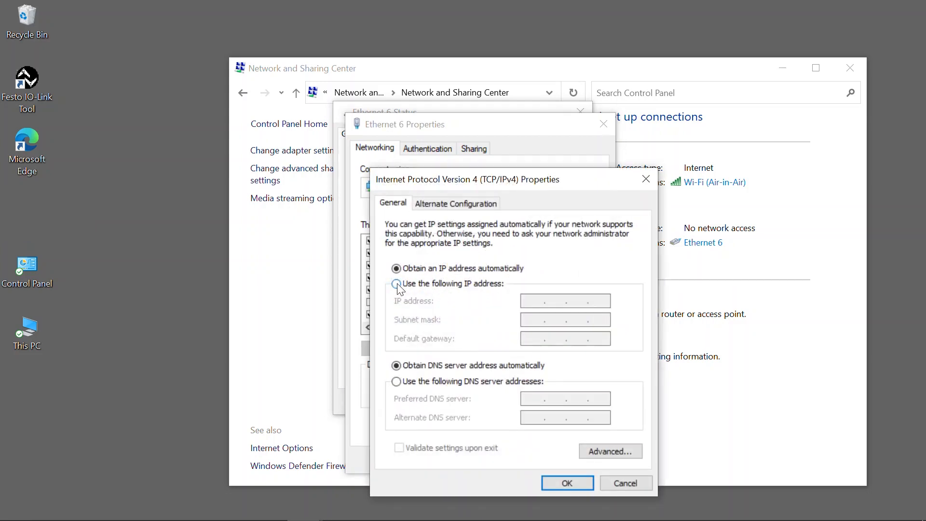
{"action": "left_click", "coordinate": [395, 283]}
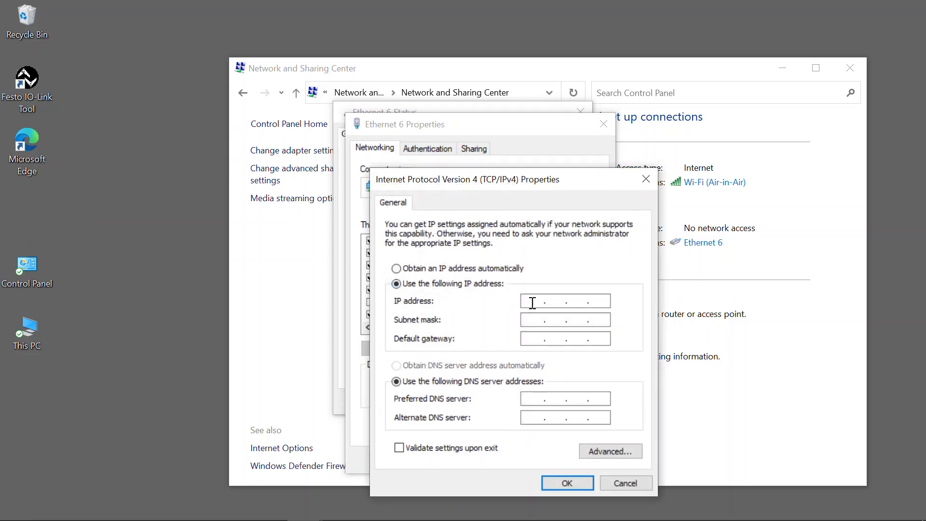
{"action": "type", "text": "192.16"}
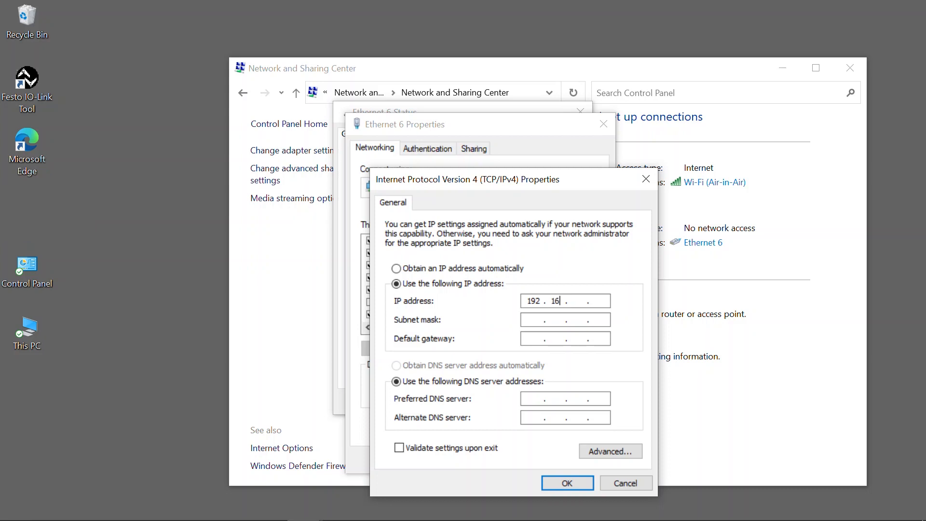
{"action": "type", "text": "80"}
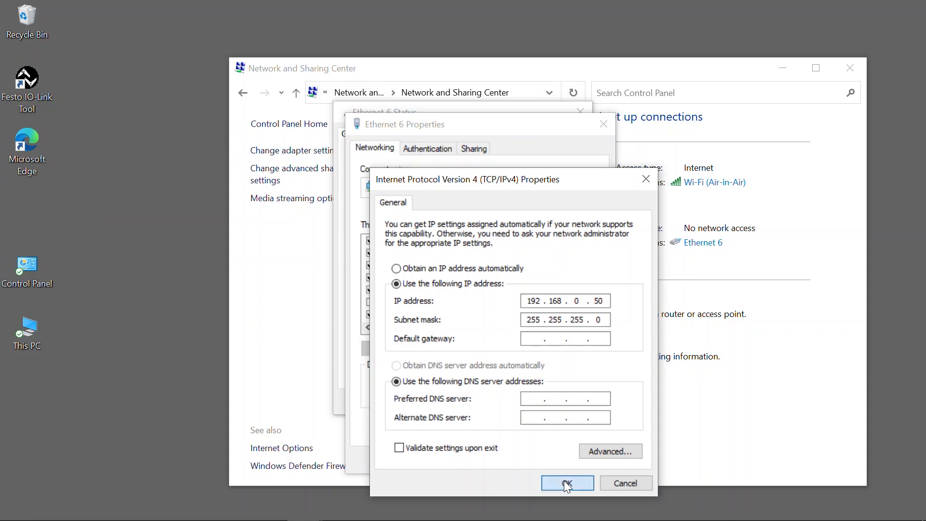
{"action": "left_click", "coordinate": [566, 482]}
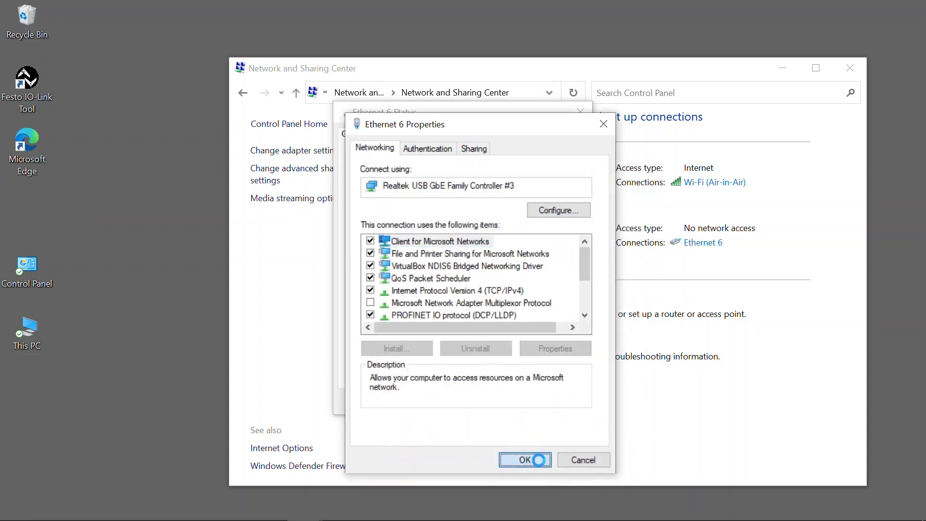
{"action": "left_click", "coordinate": [524, 459]}
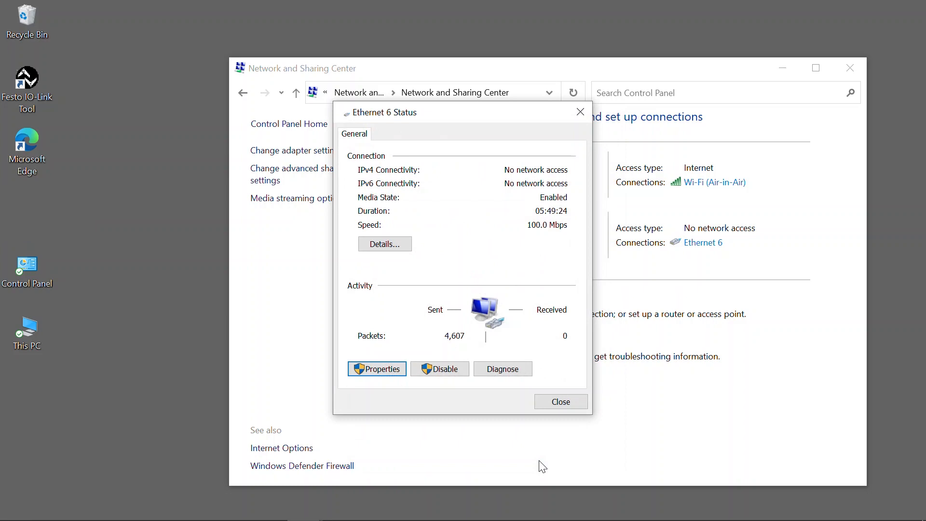